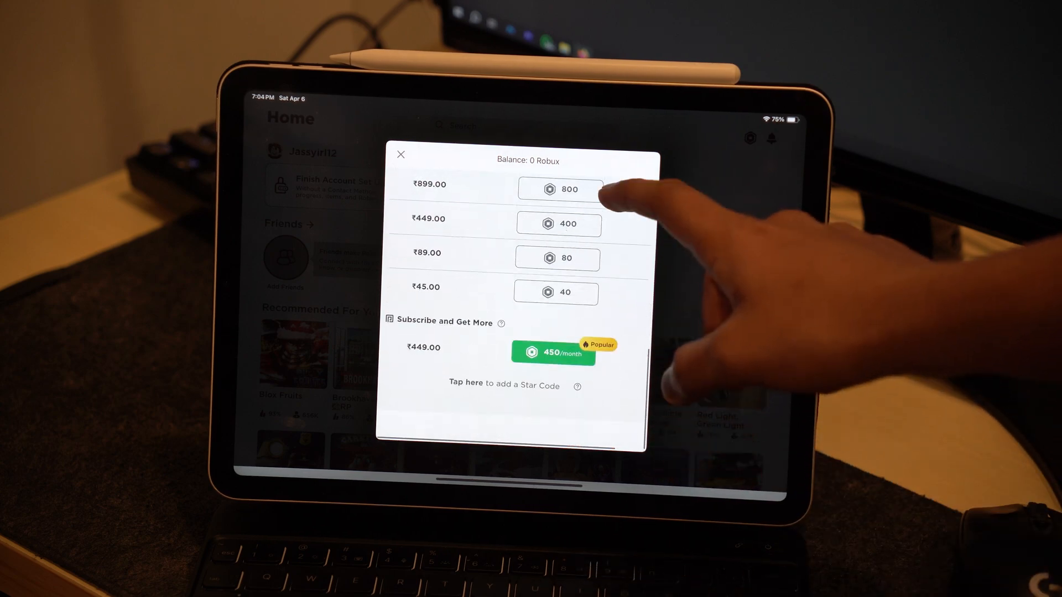
Step: Close the Robux purchase popup, visit the More menu, and return to Home
click(400, 155)
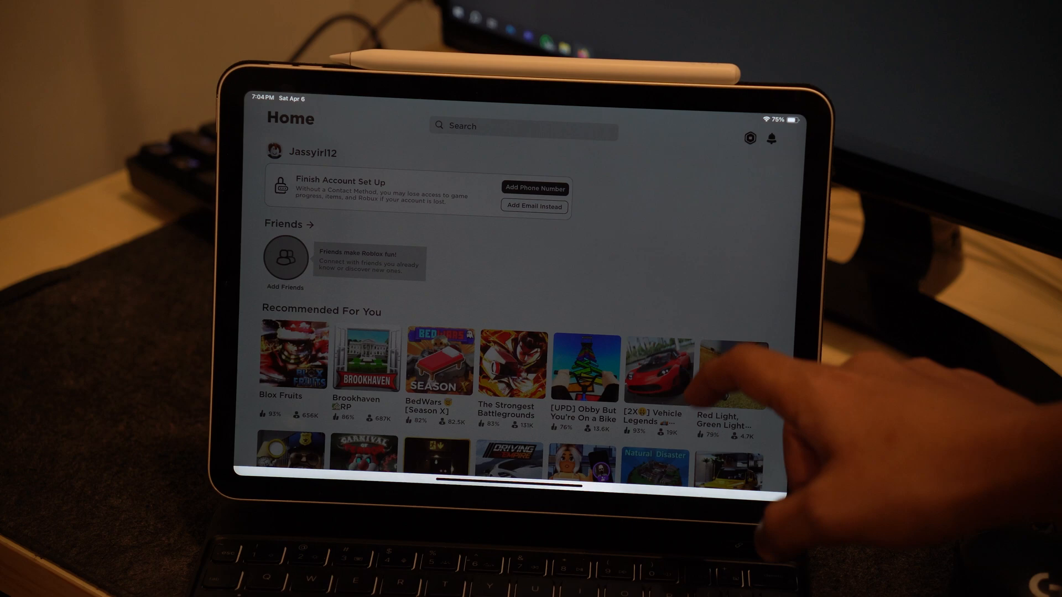
click(620, 465)
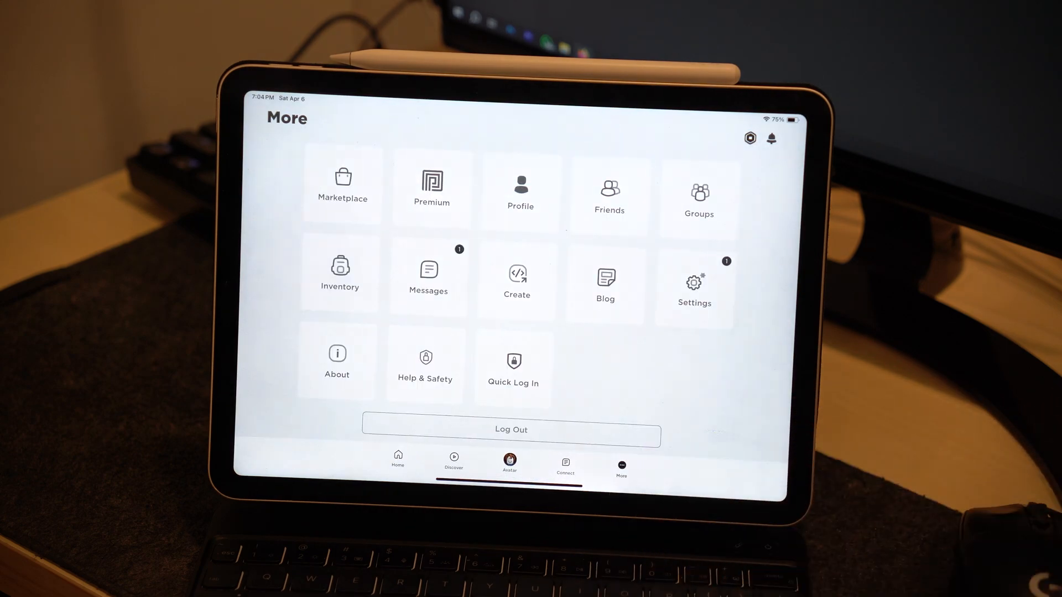
click(397, 460)
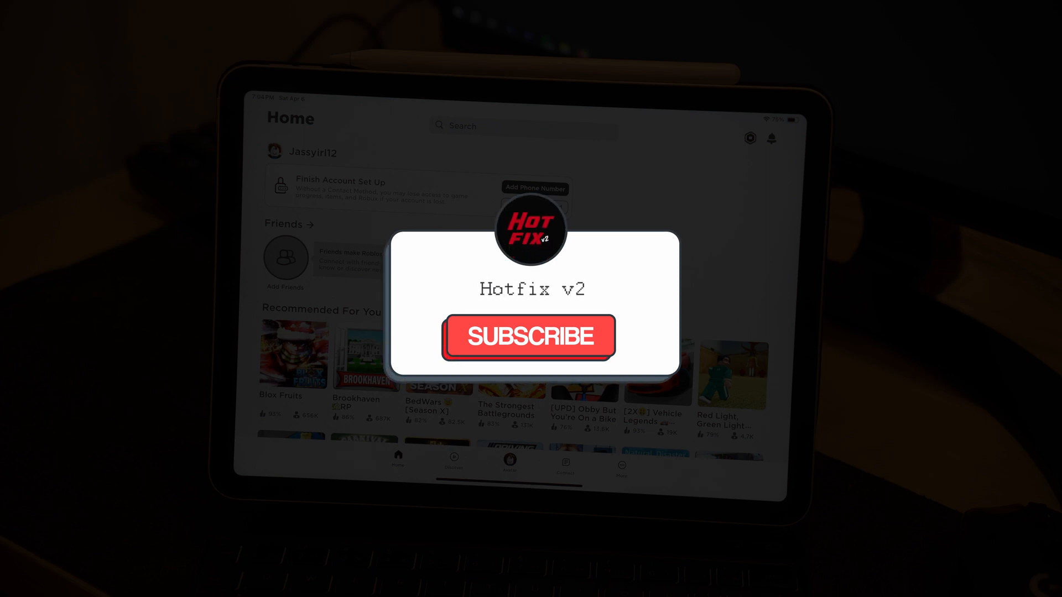
click(529, 336)
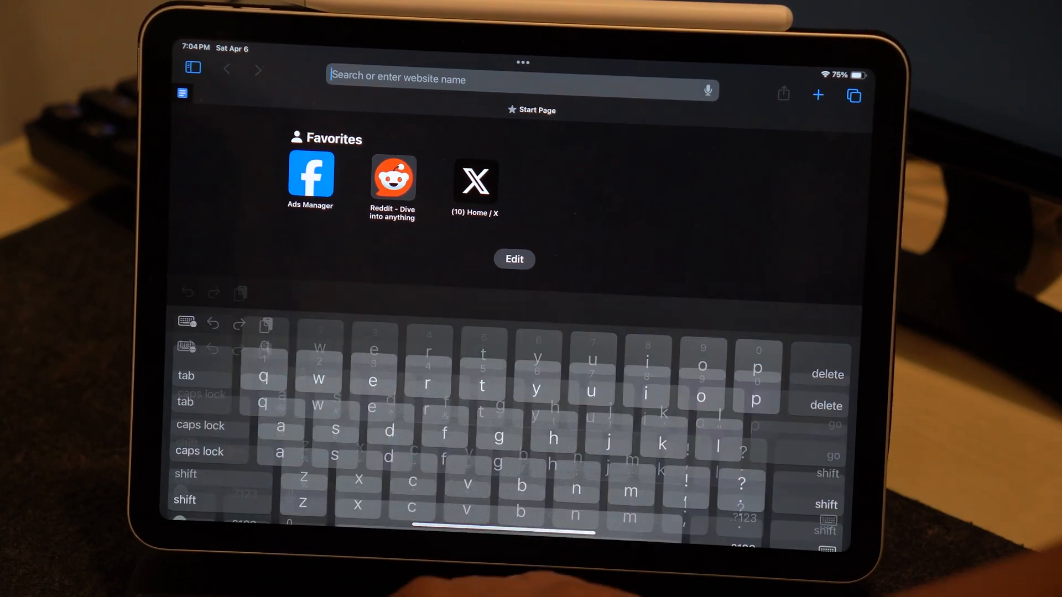
Step: Go to roblox.com and switch from the sign-up page to Log In
text(roblox.com)
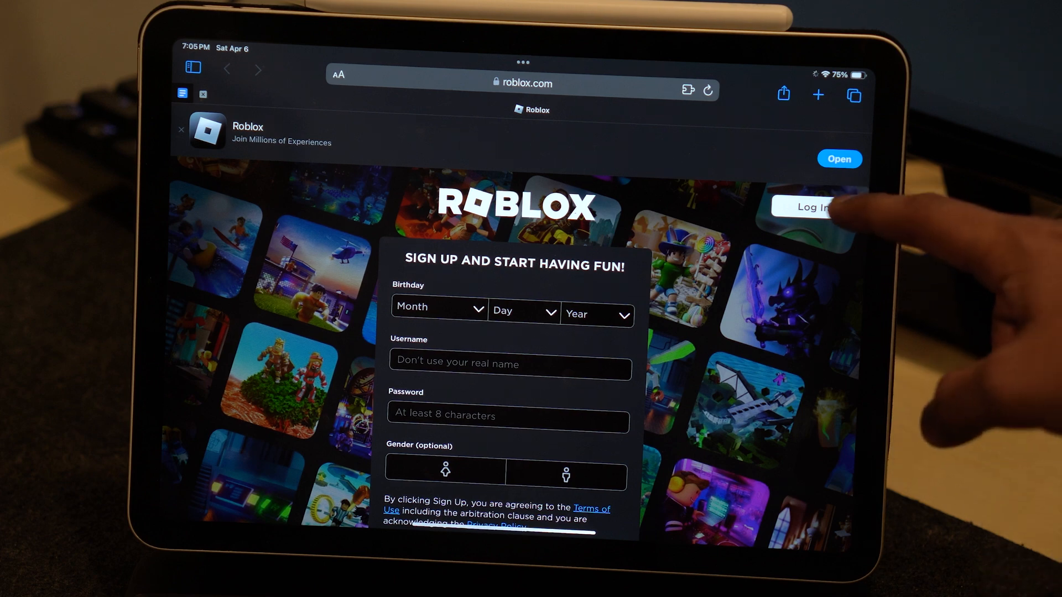
click(809, 207)
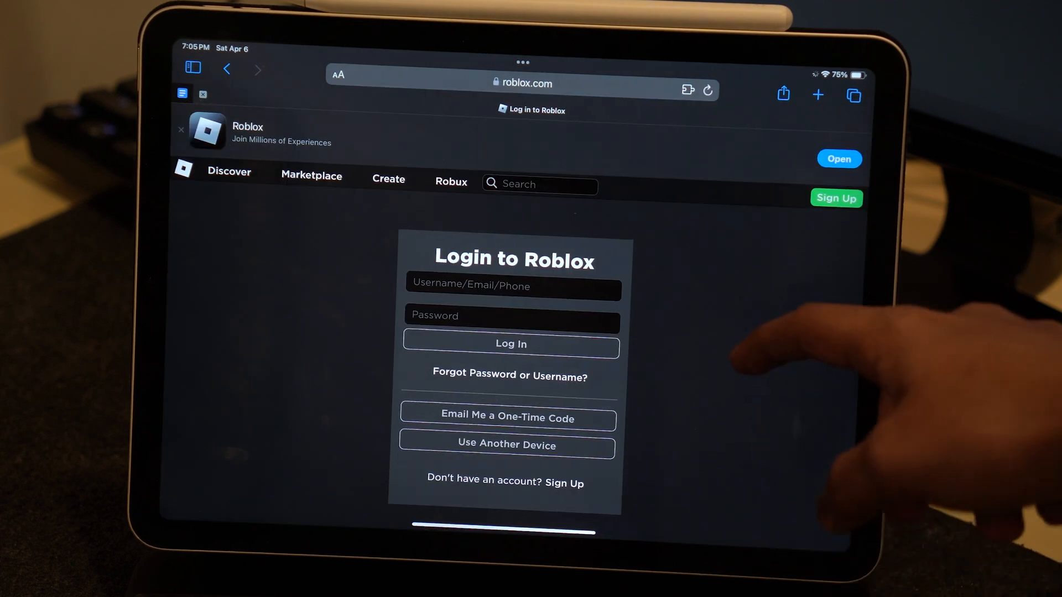
text(J)
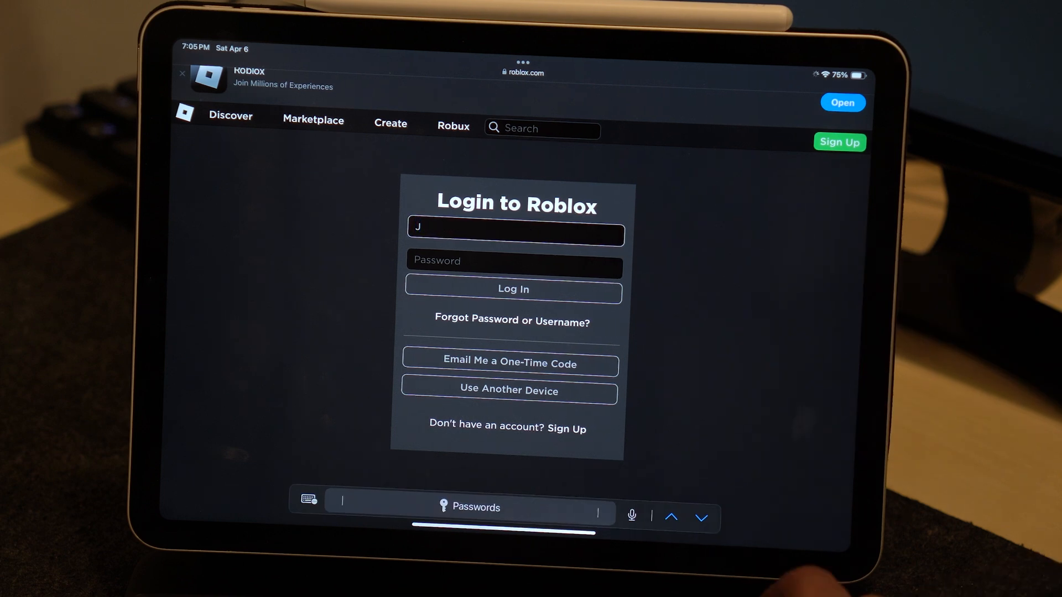
text(assyirl12)
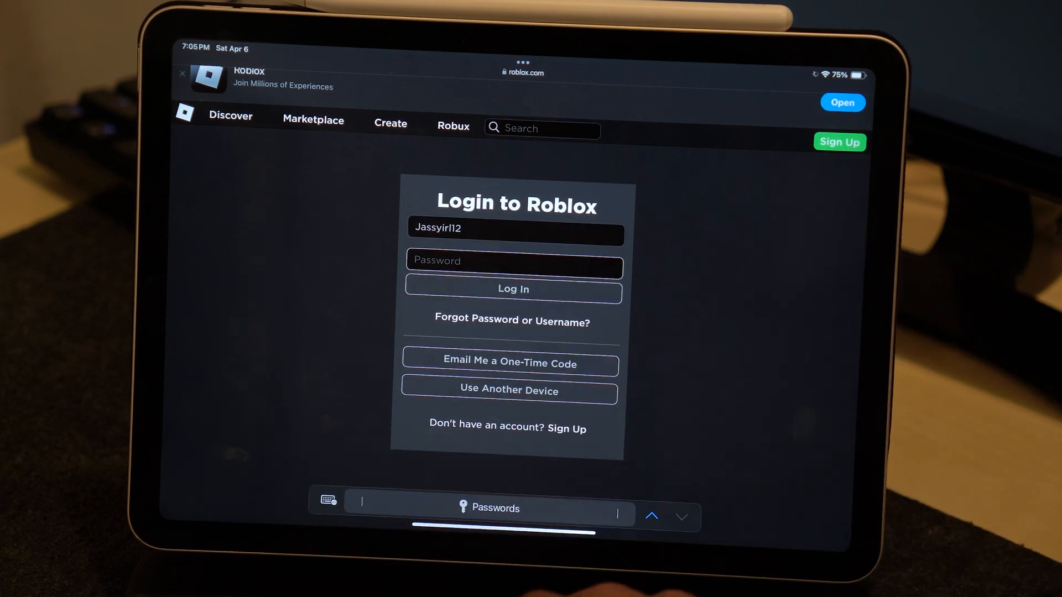
text(password)
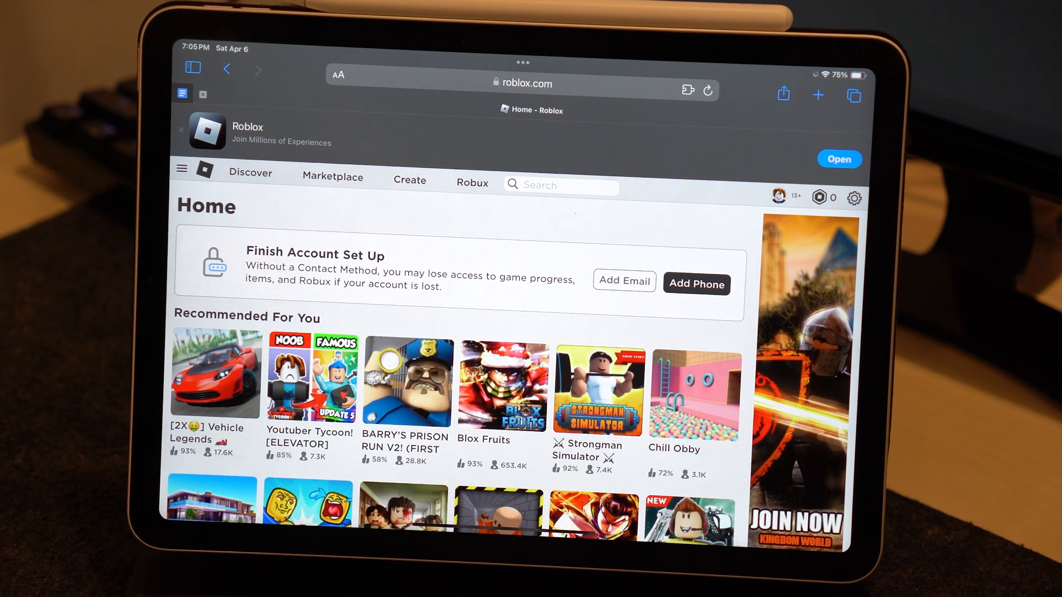
Step: Choose Redeem Robux from the header's Robux dropdown to reach the redeem page
click(820, 197)
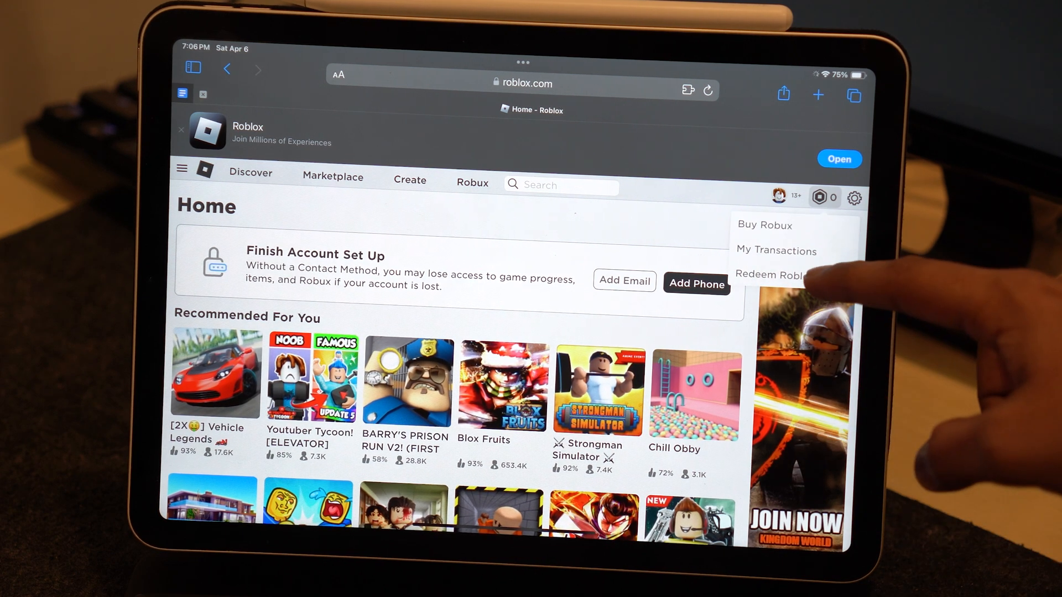
click(768, 274)
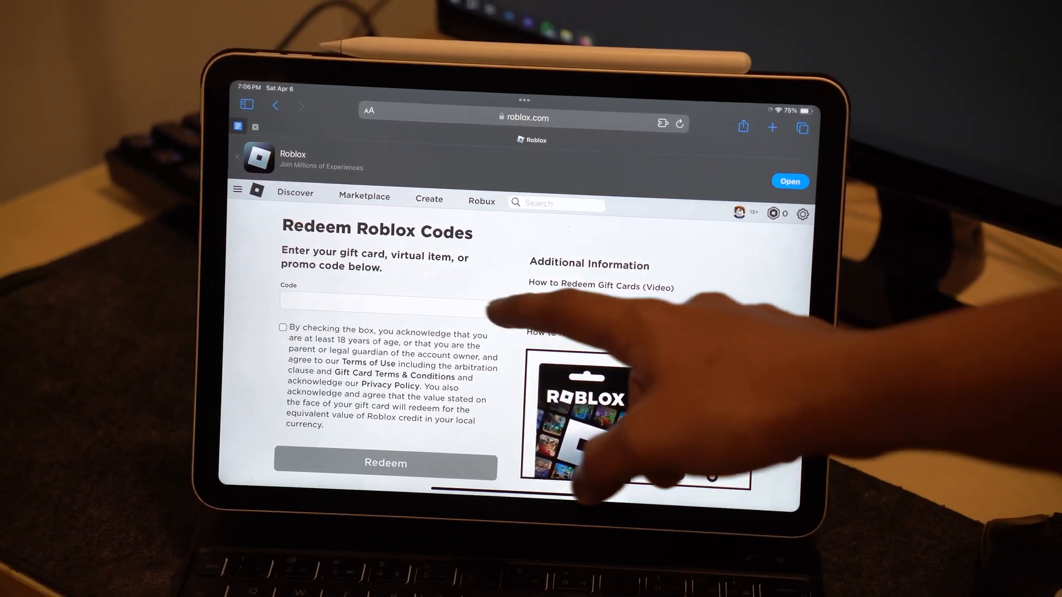
Step: Focus the Code field and tick the age and terms acknowledgment checkbox
click(385, 307)
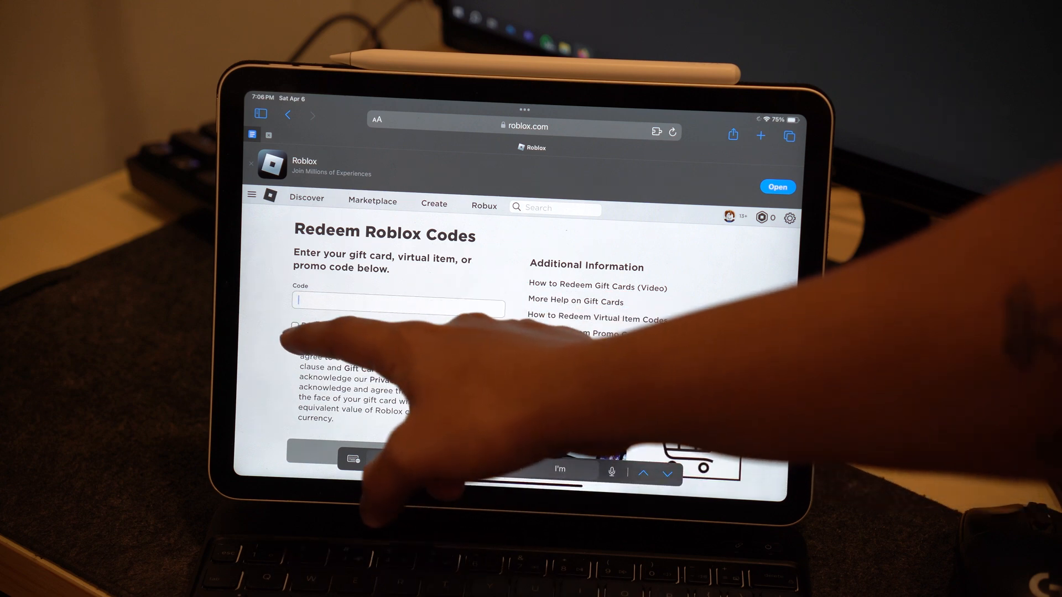
click(293, 325)
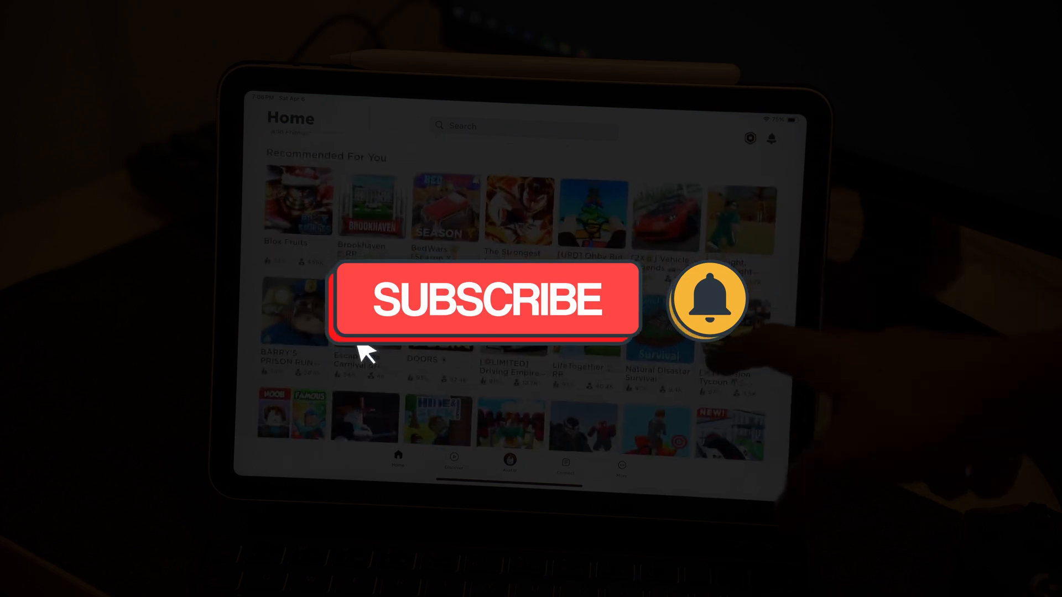
click(483, 298)
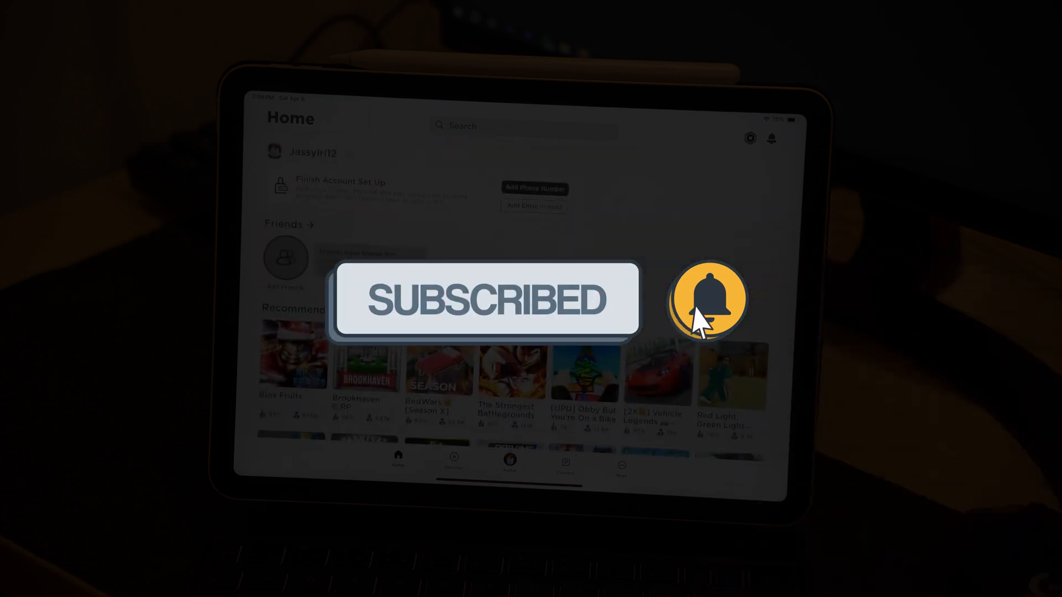
click(707, 301)
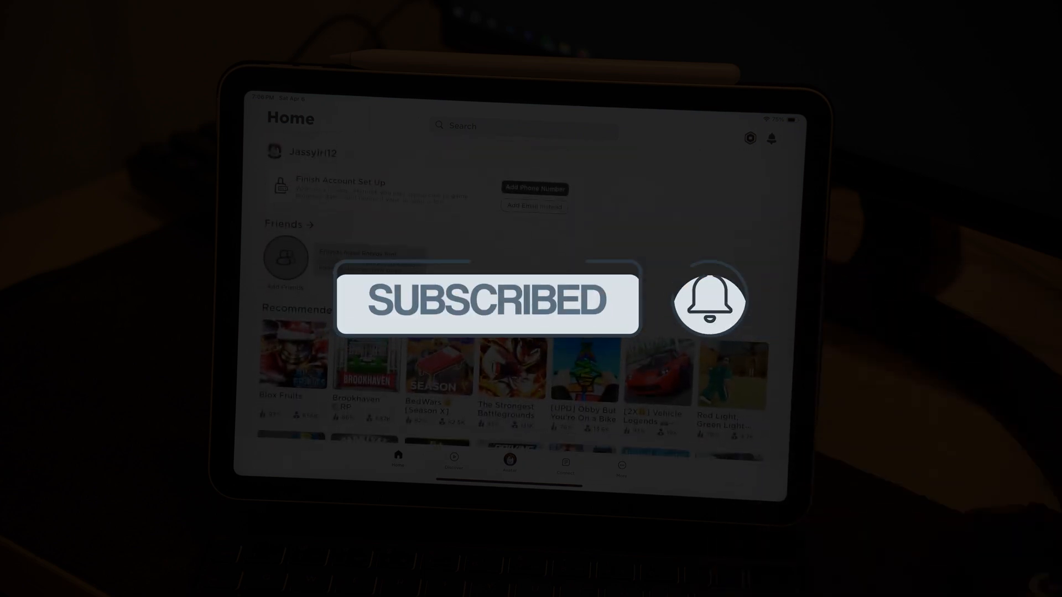